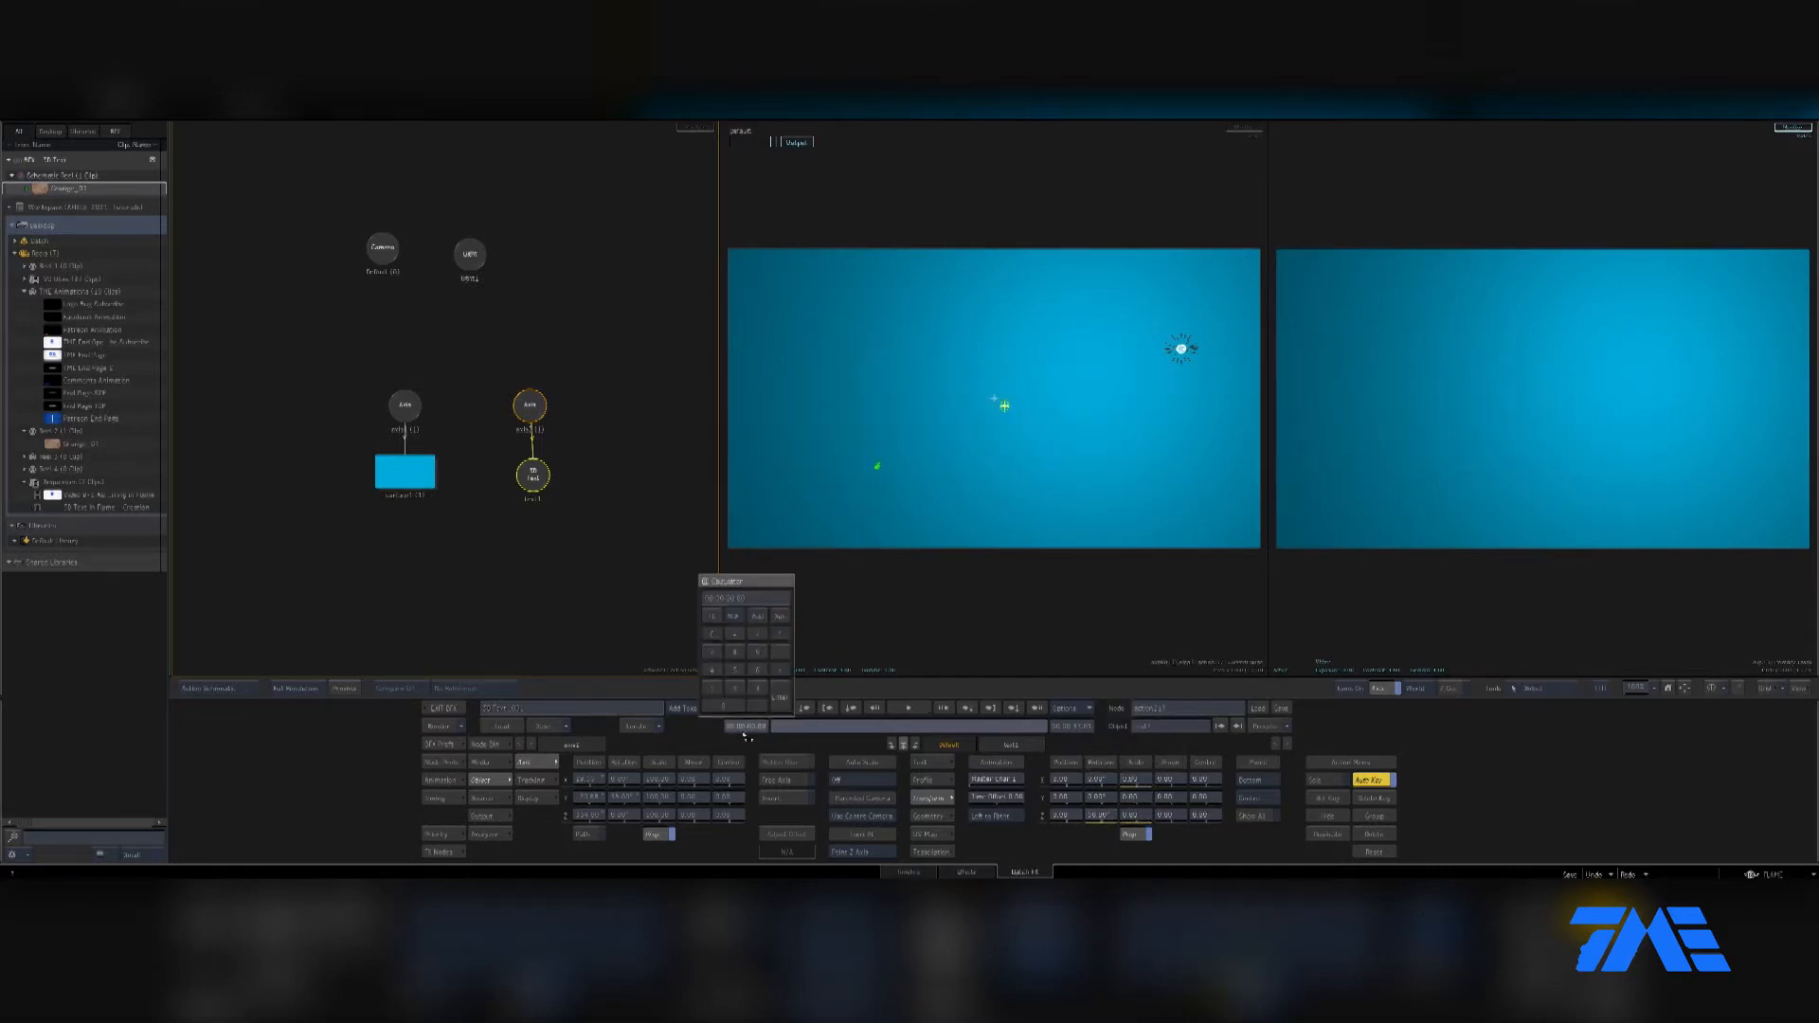
pyautogui.moveTo(746, 725)
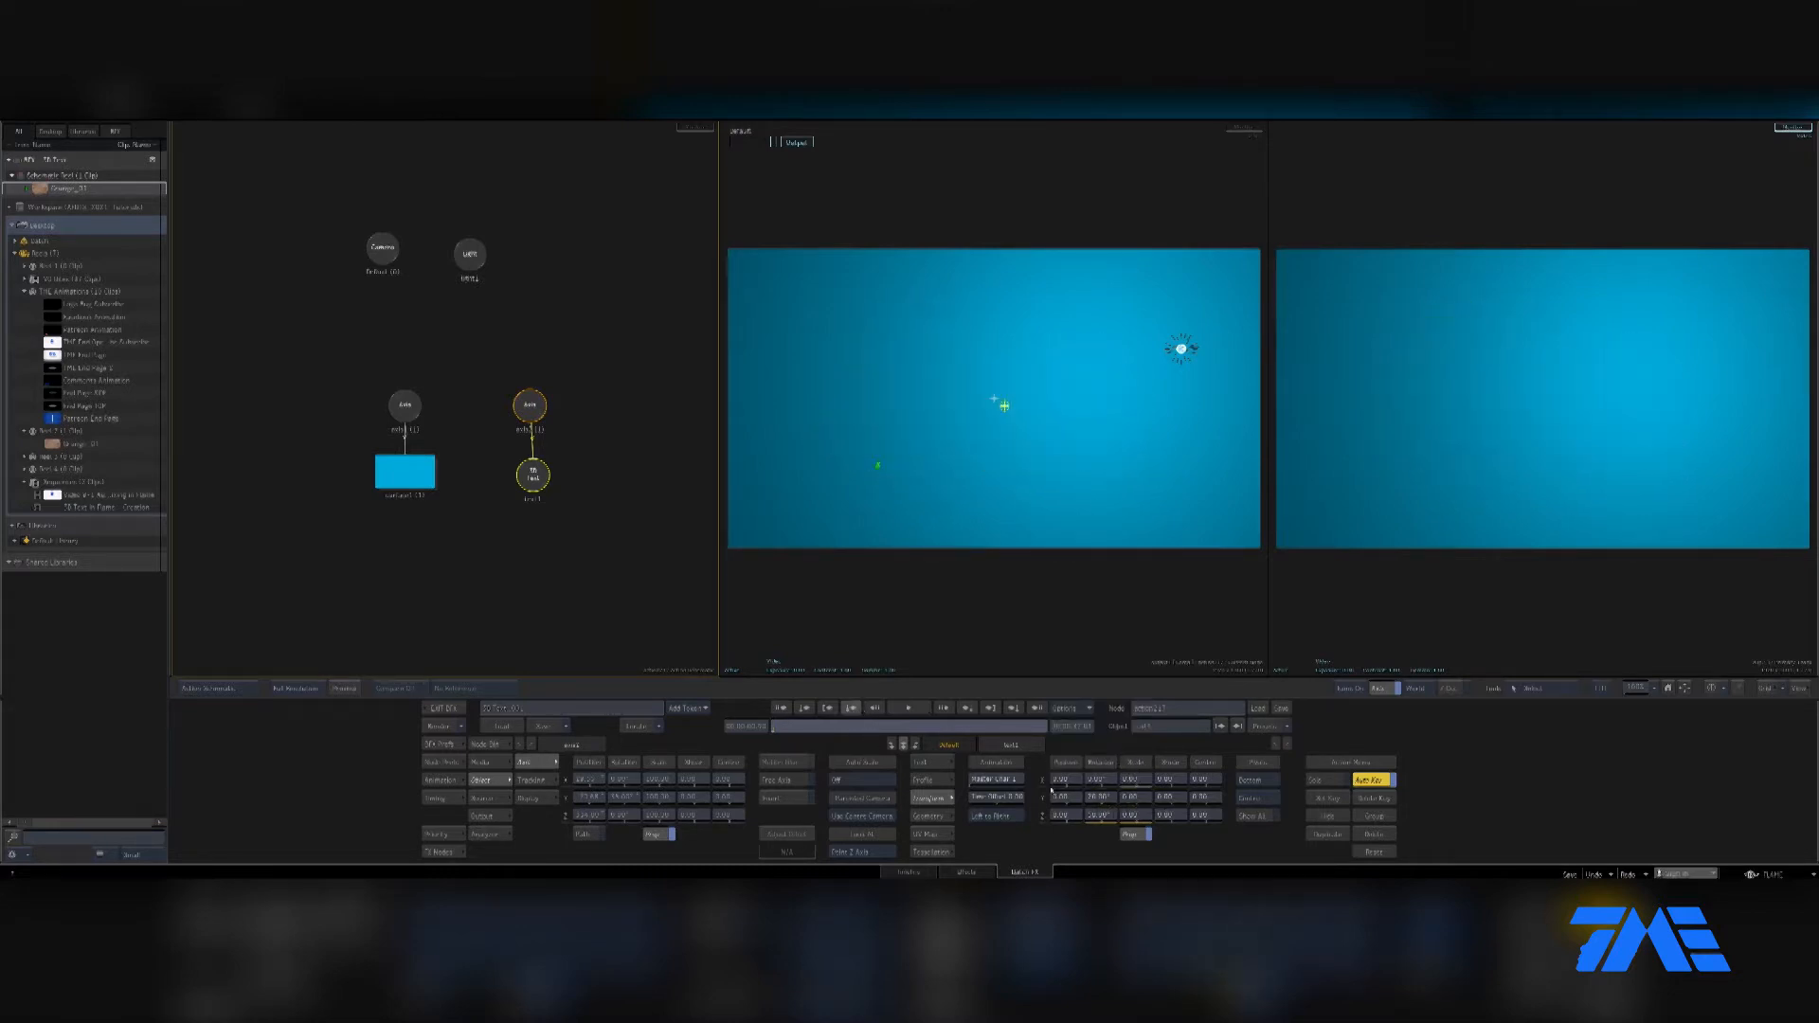
# Move to a frame where the extruded Hello letters appear tilted over the blue background
pyautogui.click(1082, 796)
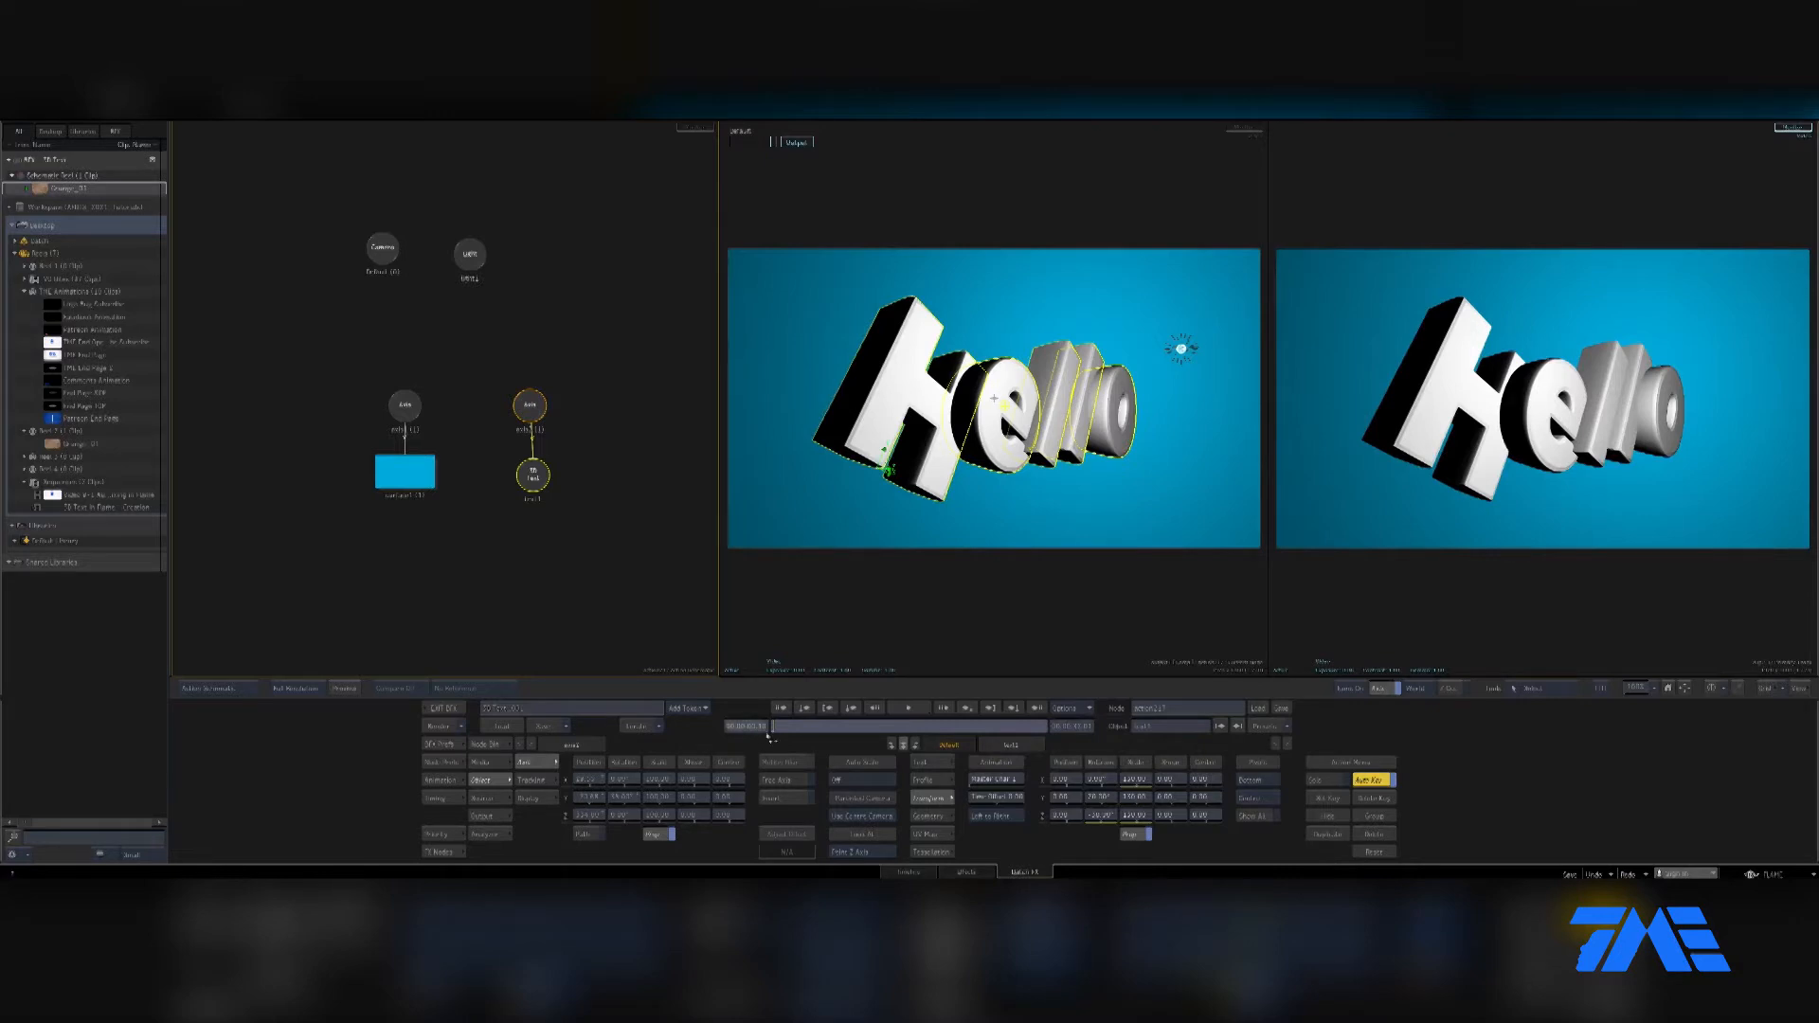
# Jump to a new frame and drag the rotation value so the Hello letters face the camera
pyautogui.click(745, 724)
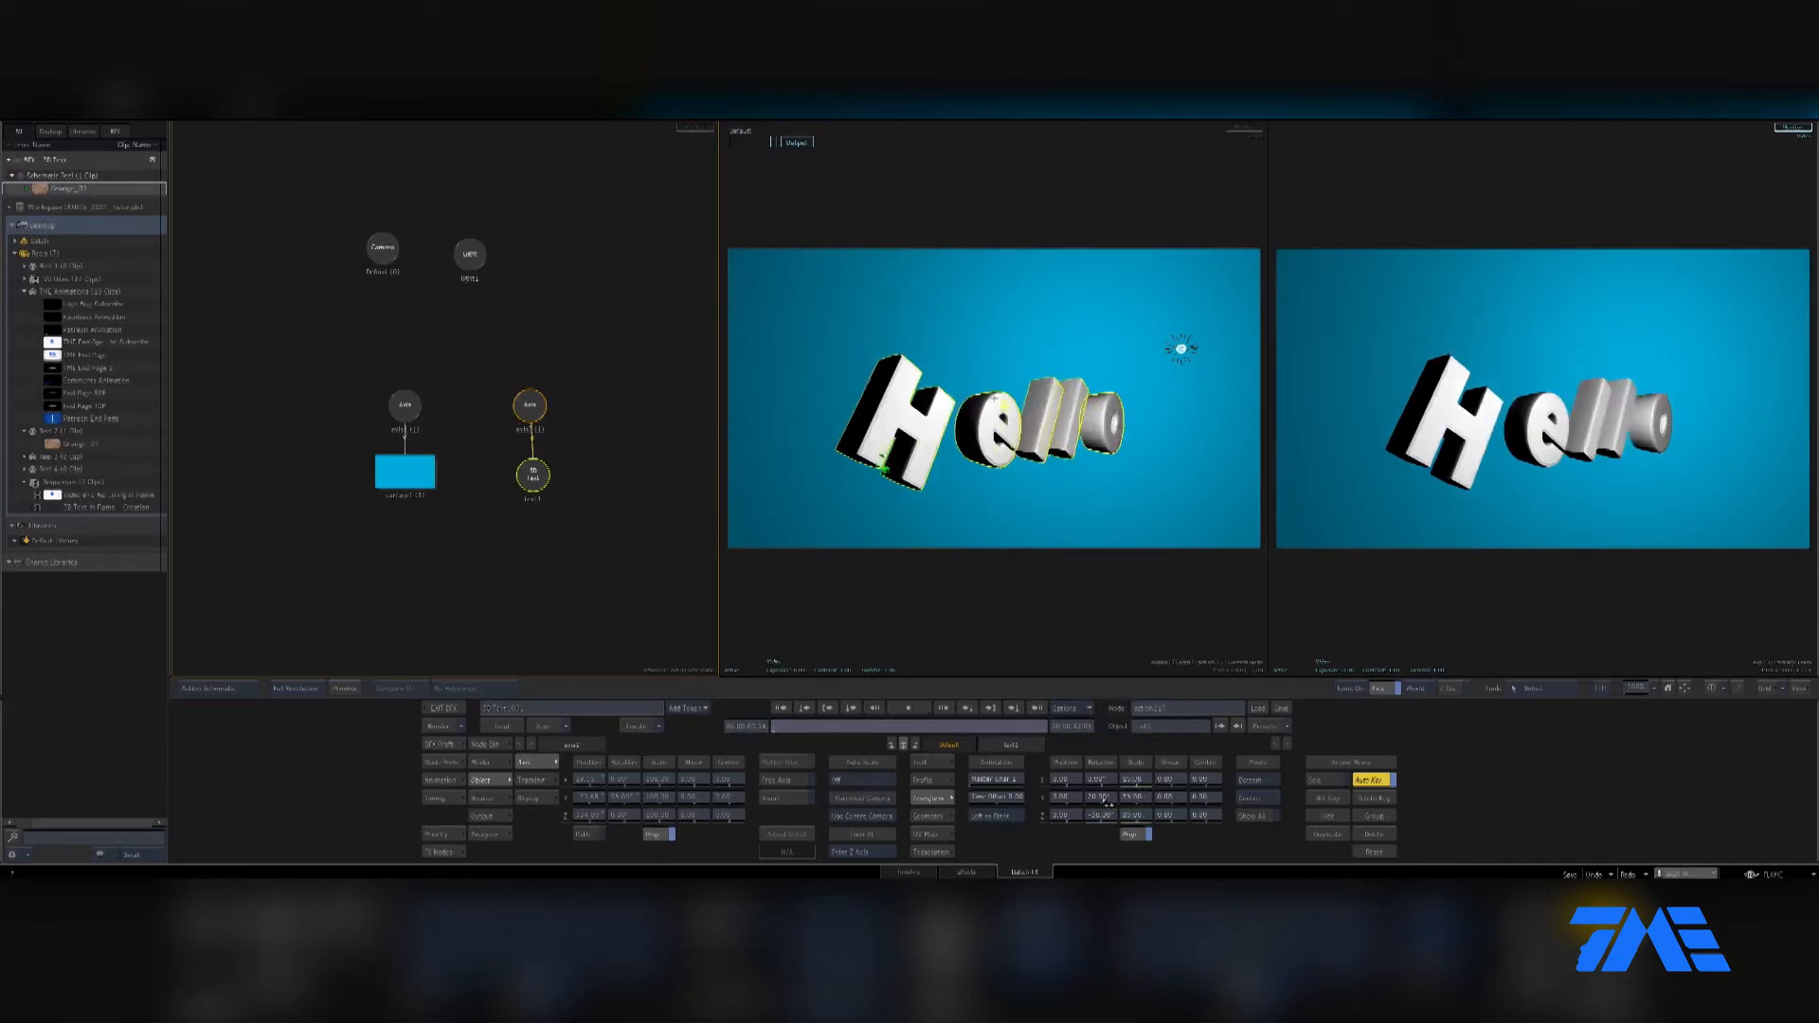
pyautogui.click(1085, 796)
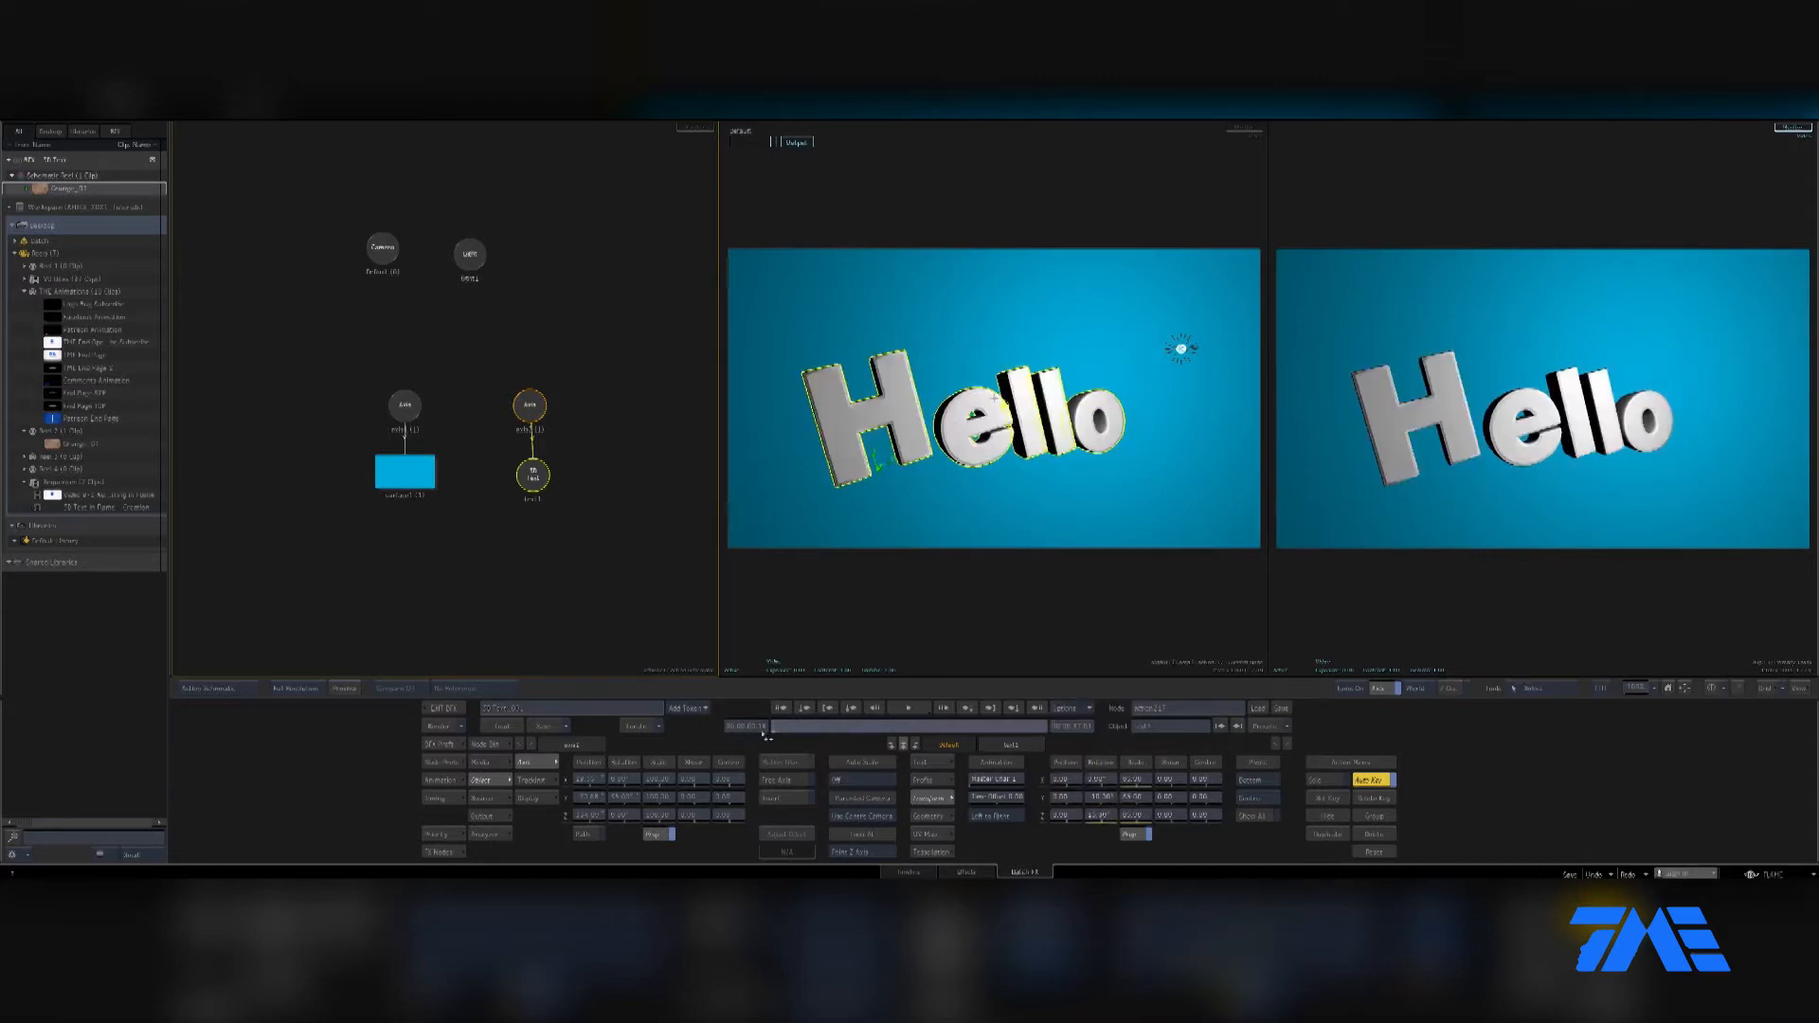
pyautogui.click(745, 726)
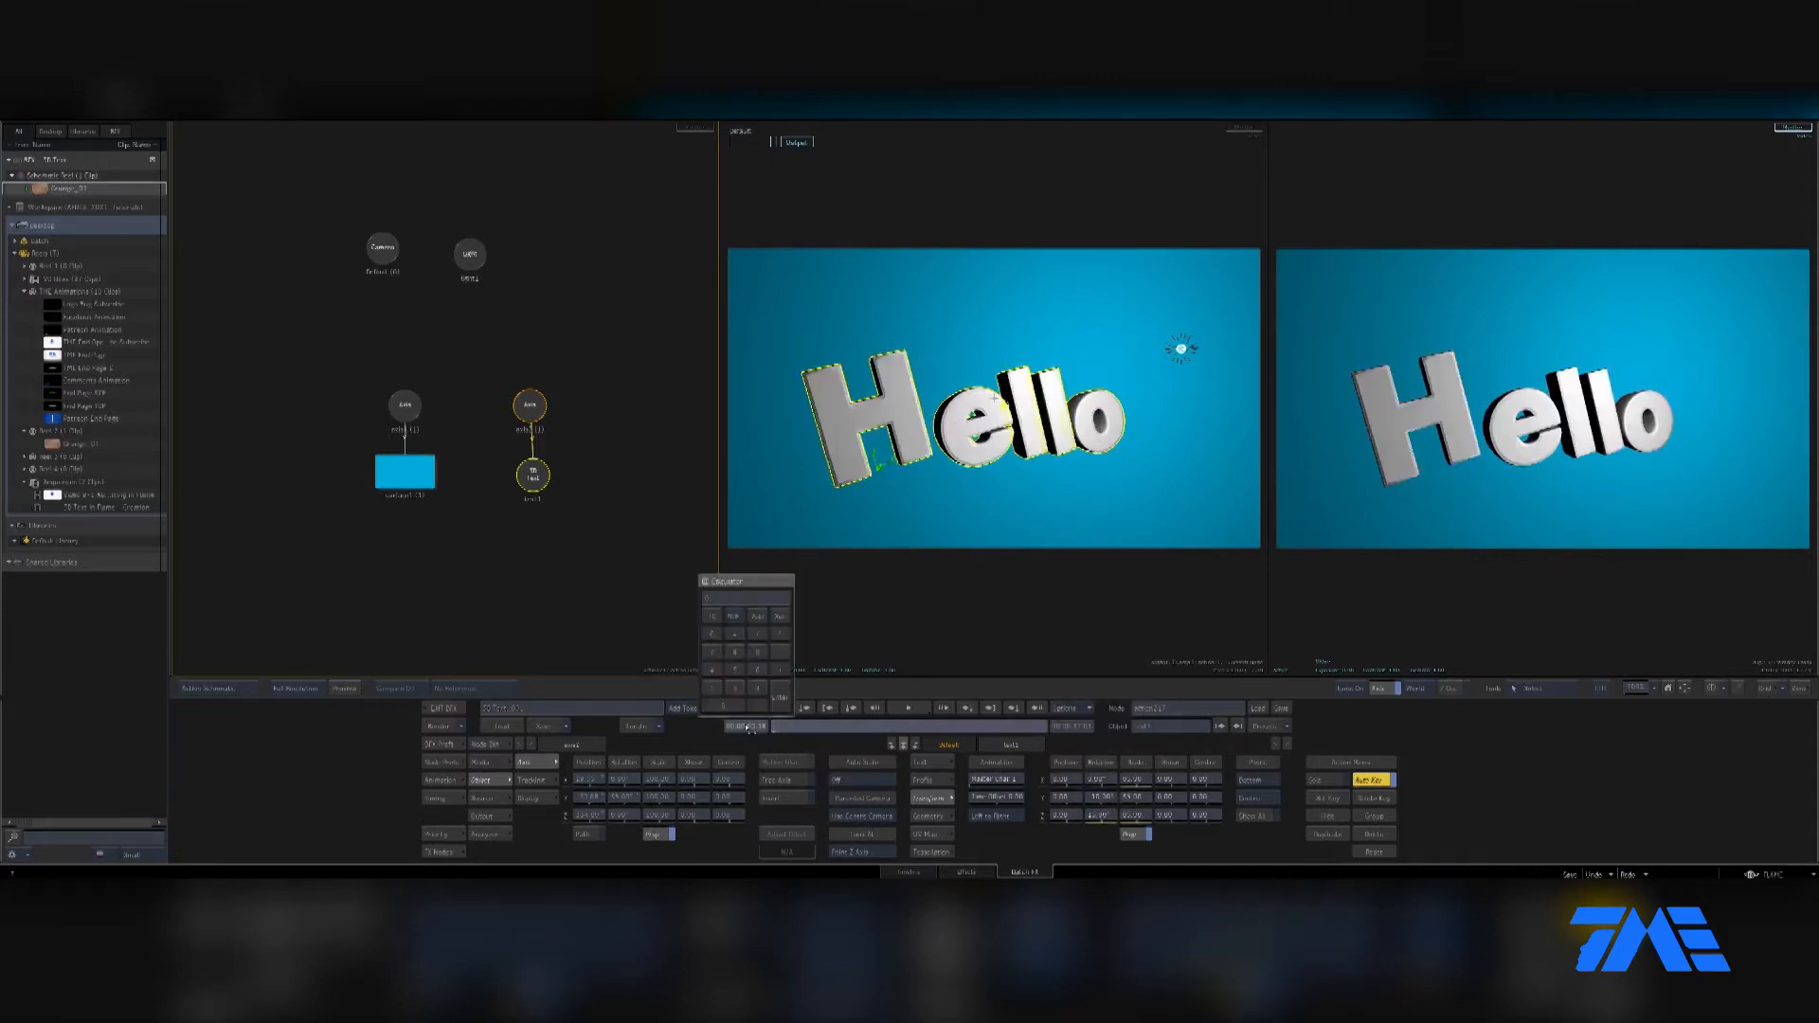
pyautogui.moveTo(746, 580); pyautogui.dragTo(1135, 634)
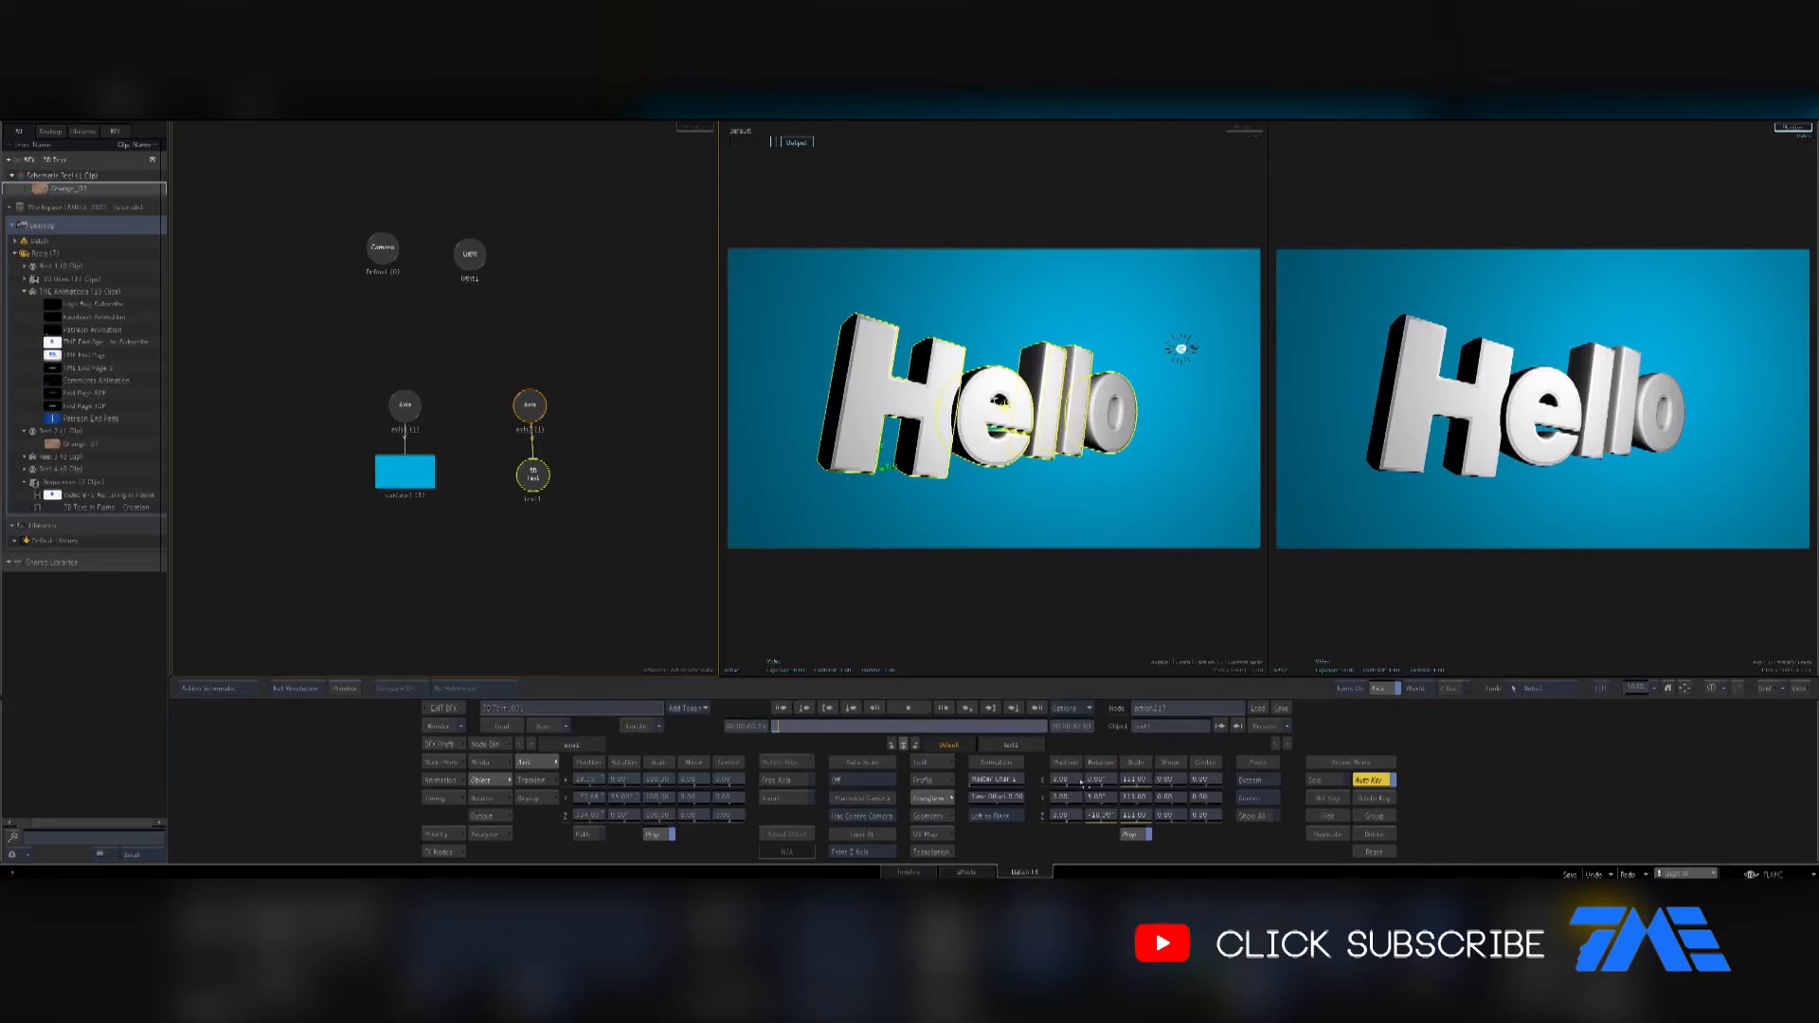
pyautogui.click(746, 726)
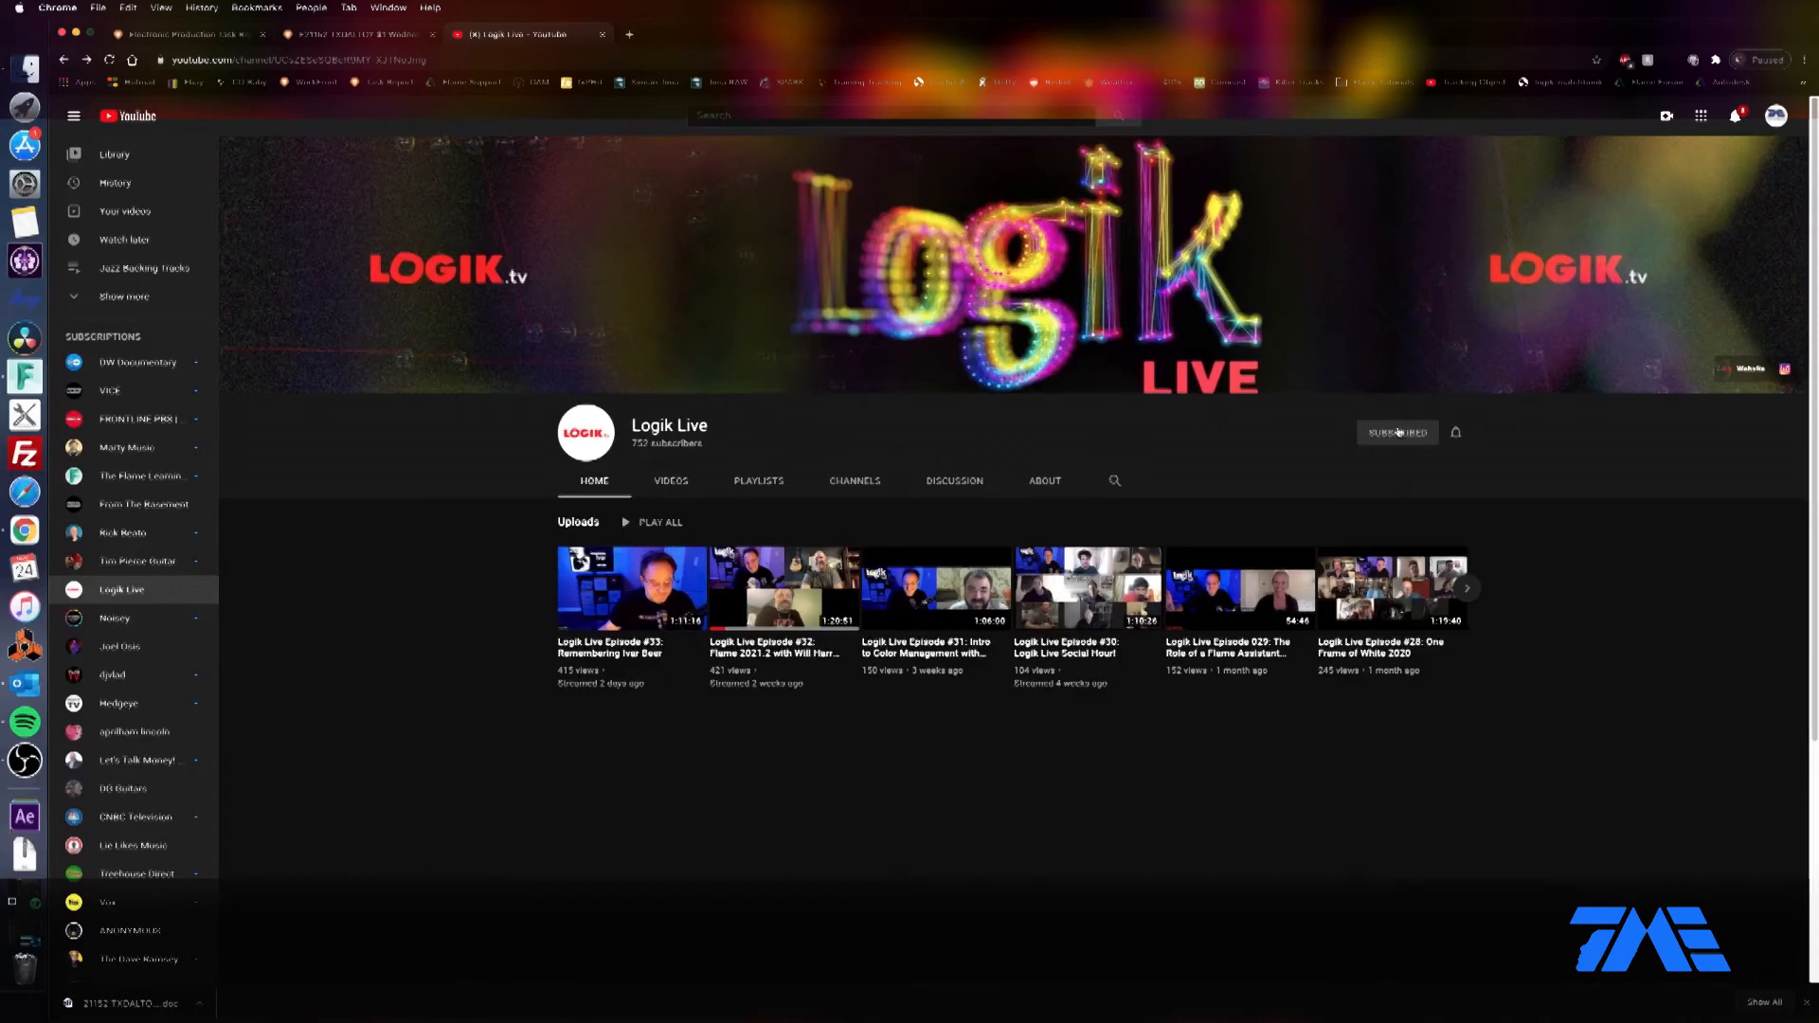
# Show the channel's Videos tab and scroll the uploads grid to find Logik Live Episode 15
pyautogui.click(670, 481)
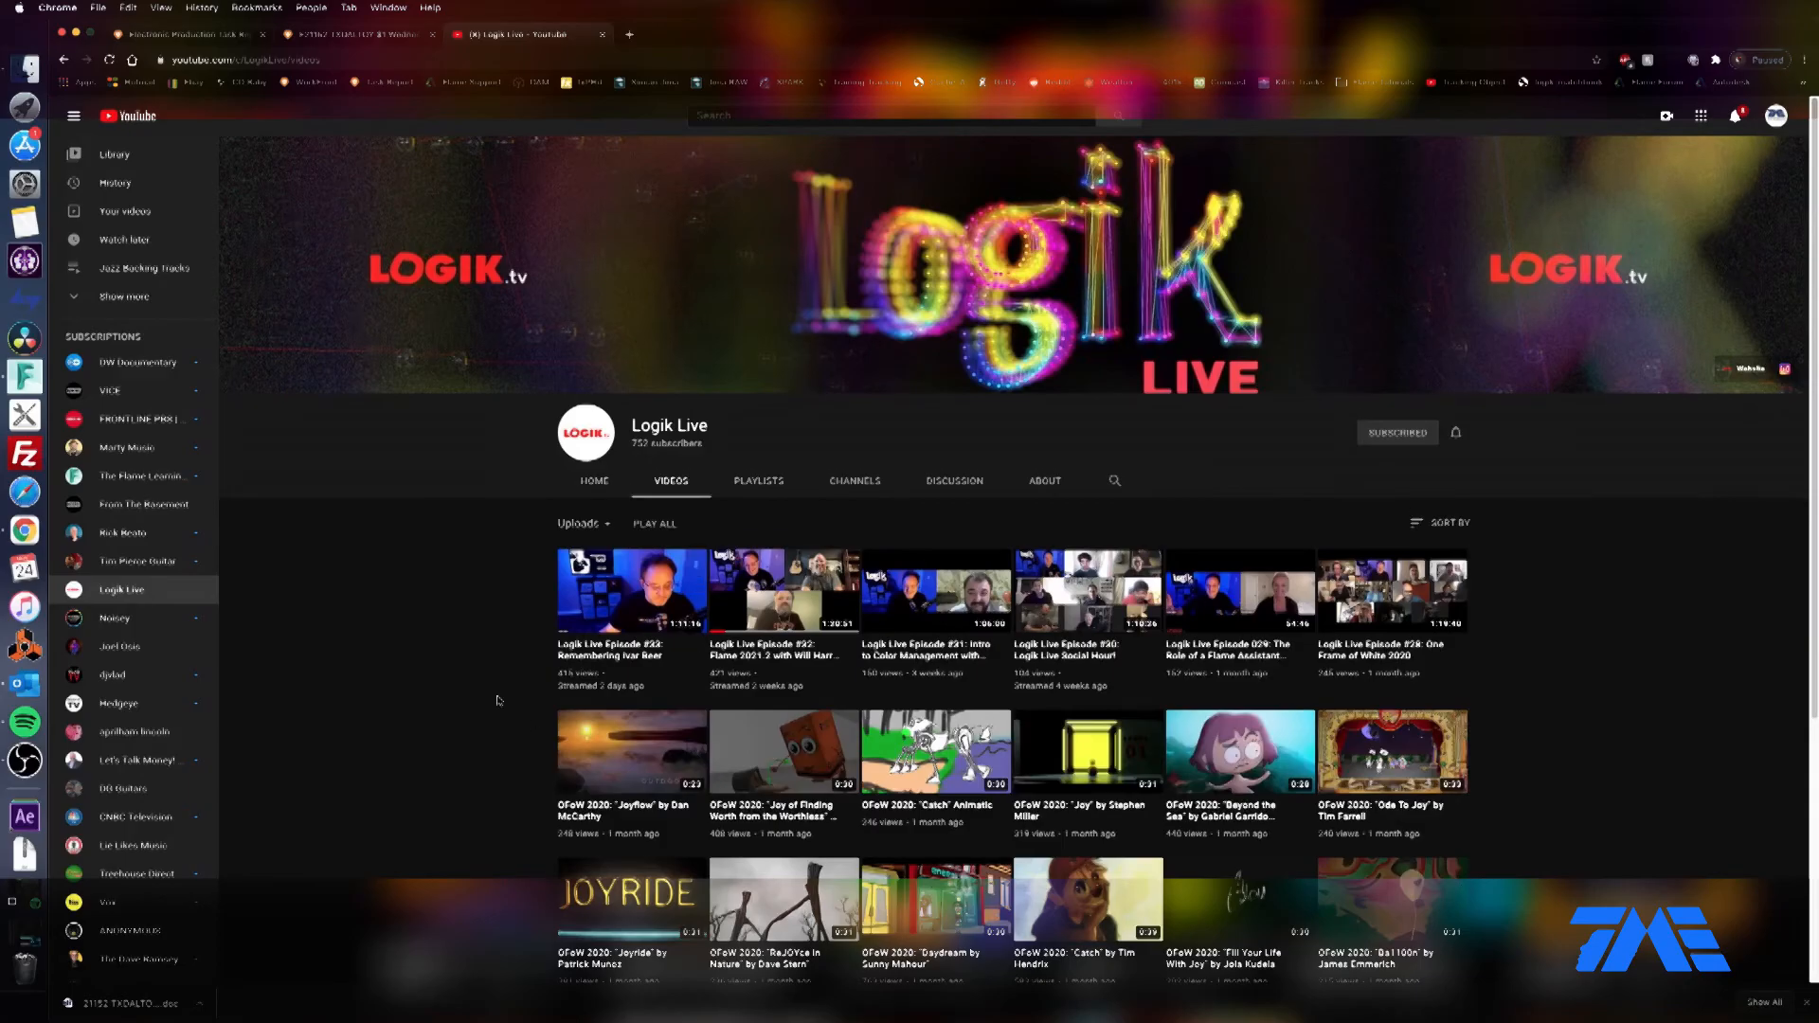
pyautogui.scroll(-3)
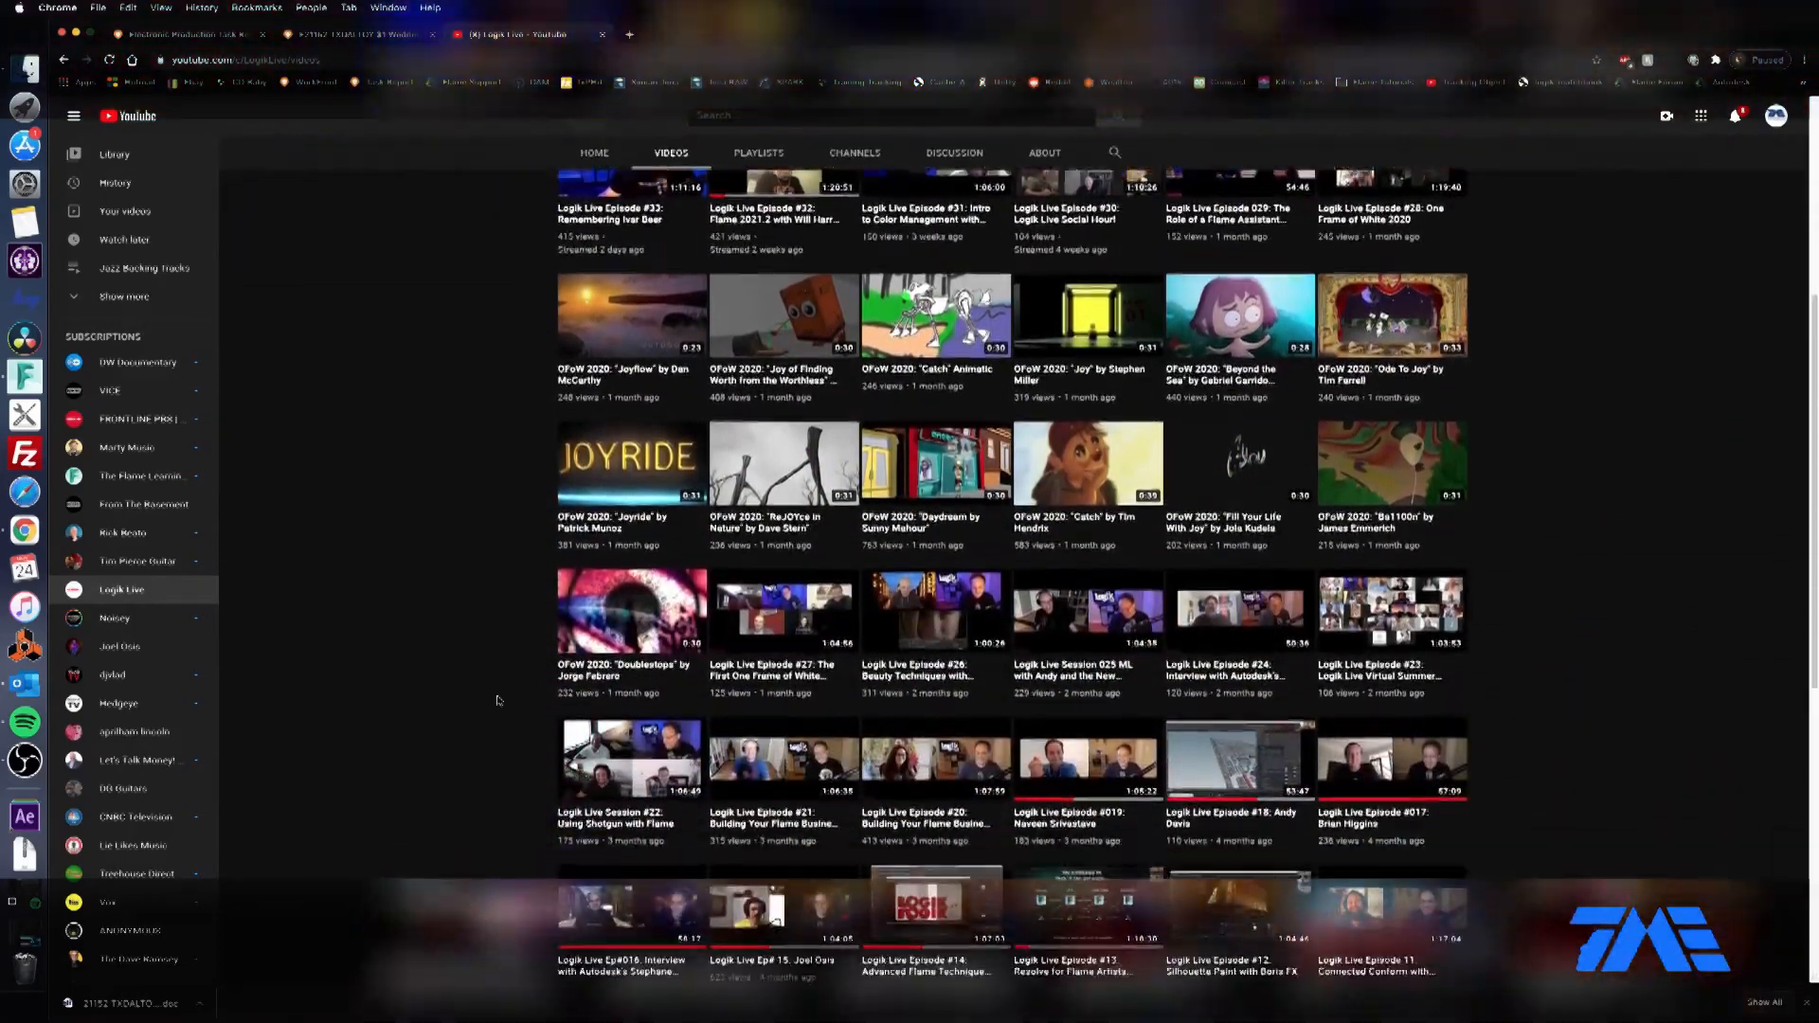
pyautogui.scroll(-3)
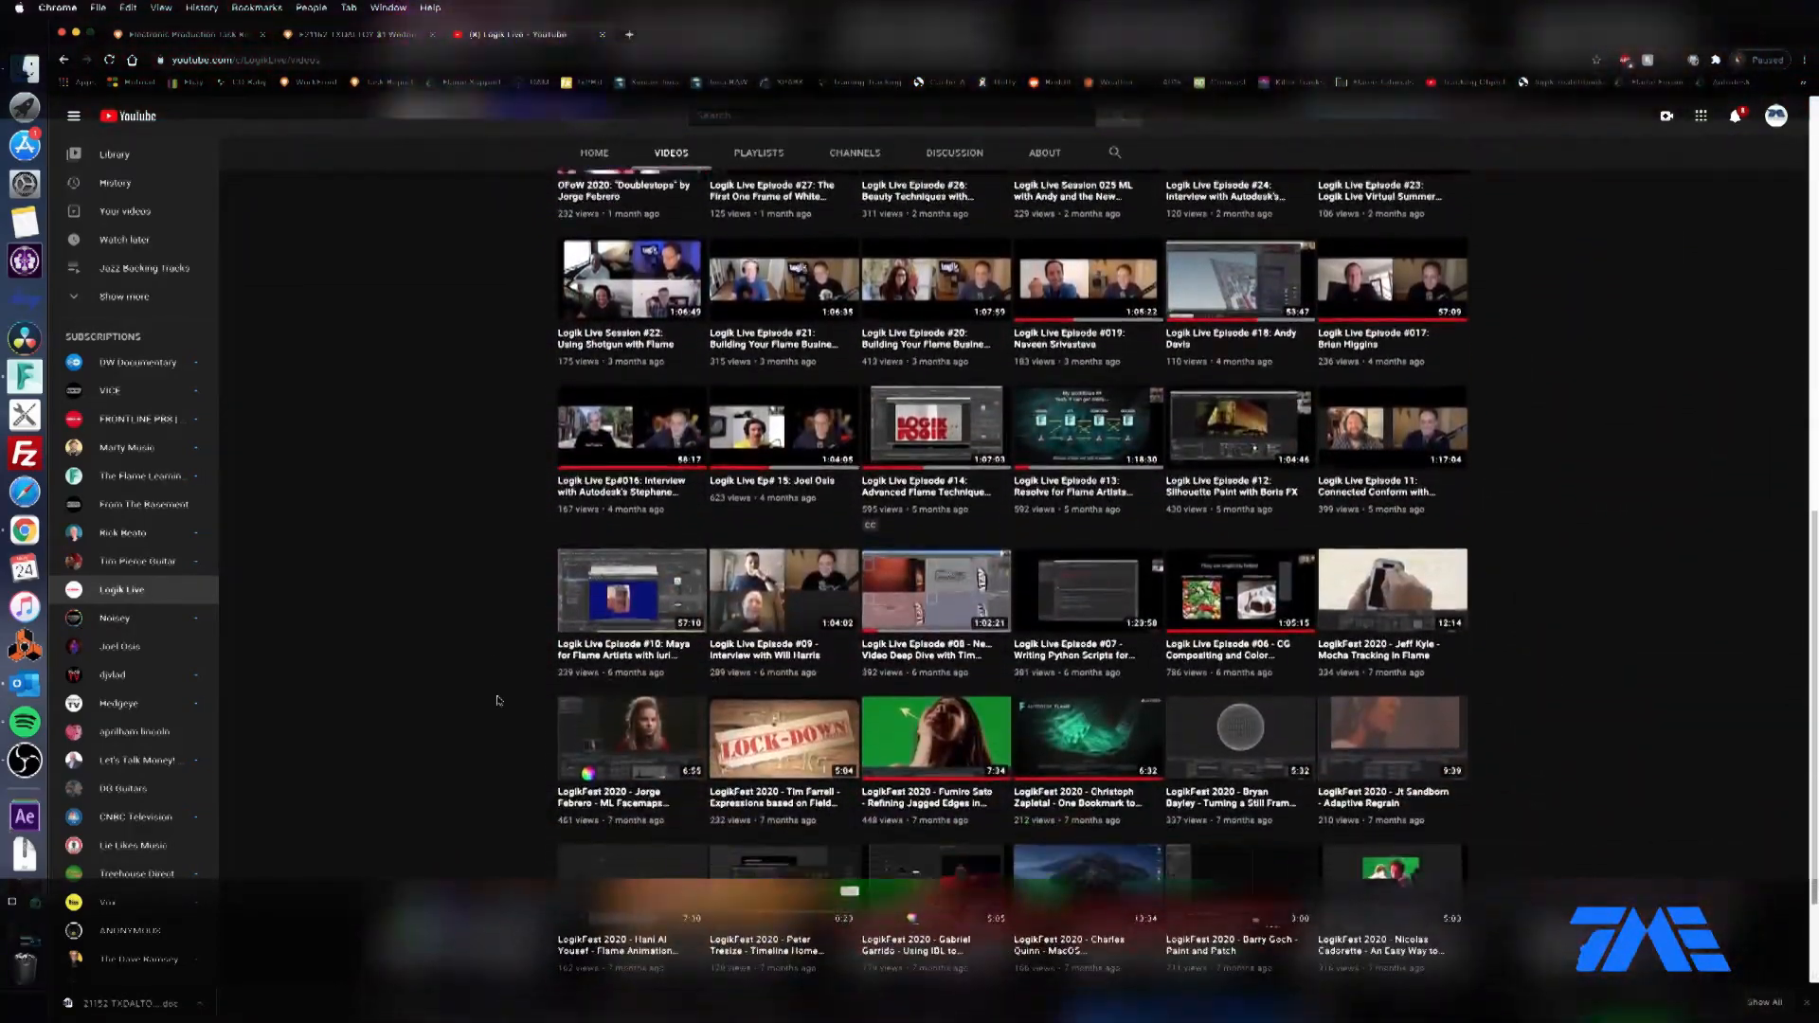
pyautogui.scroll(-3)
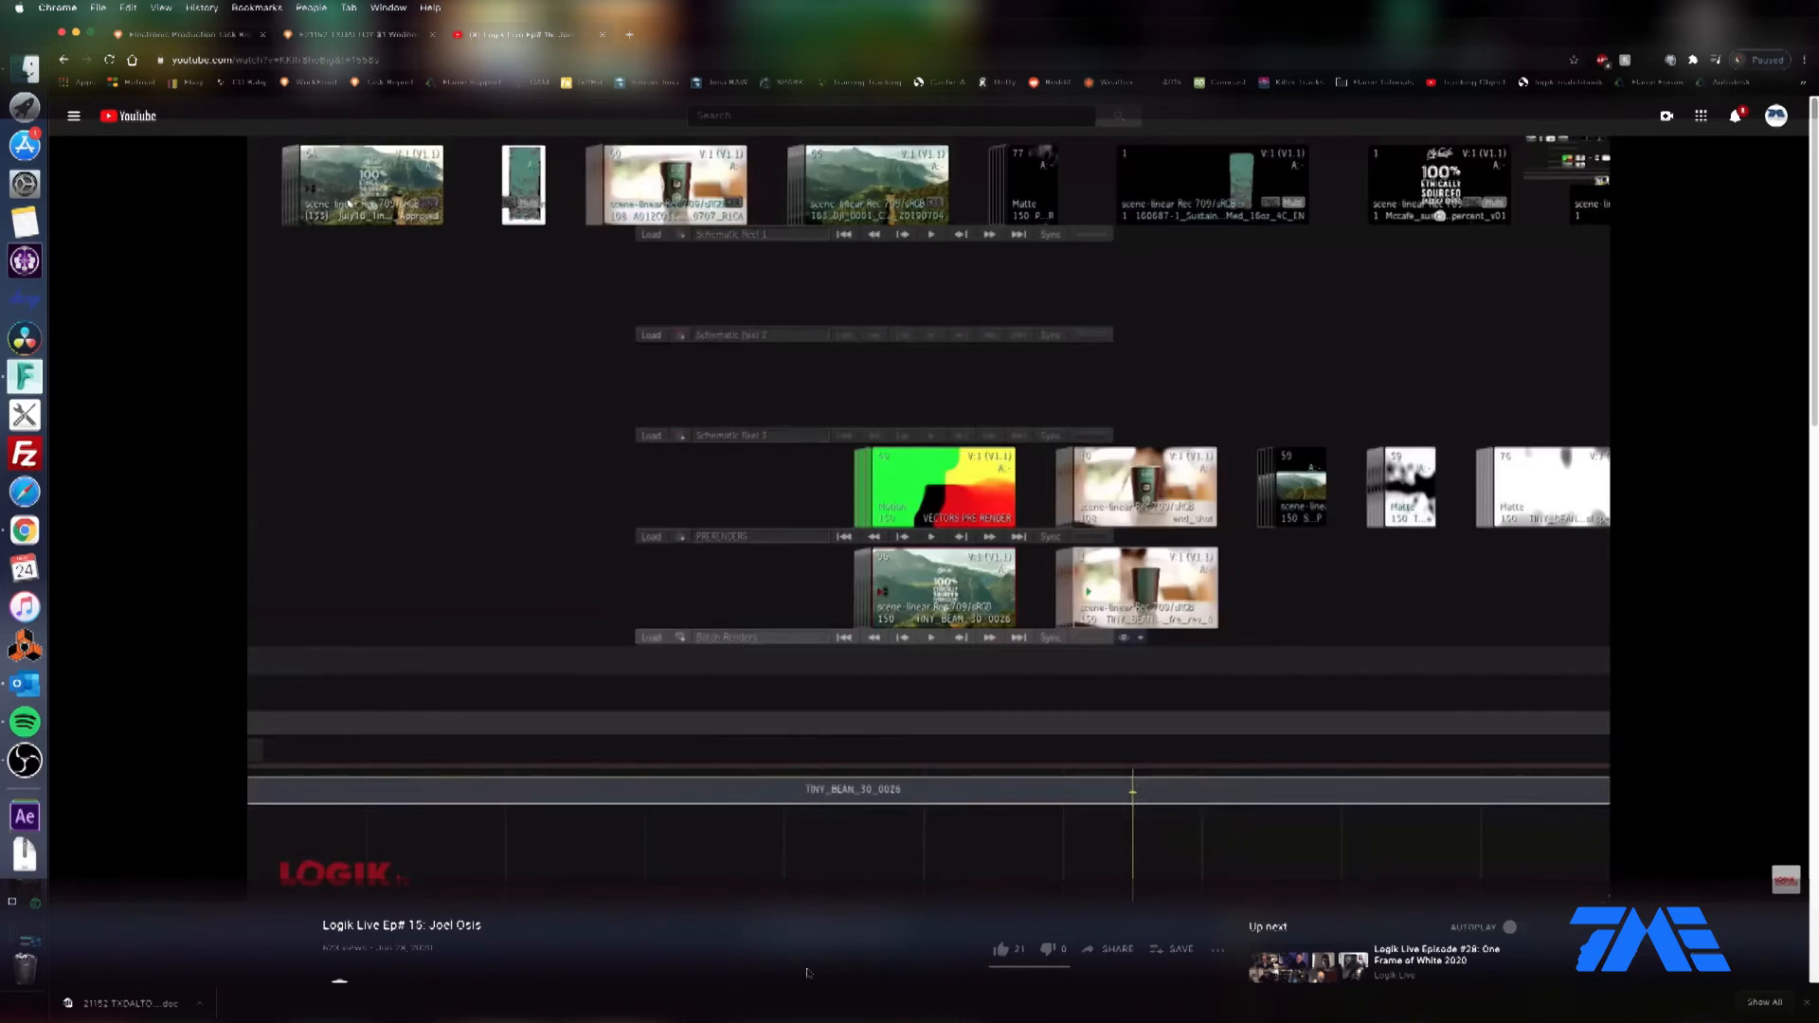
pyautogui.moveTo(811, 975)
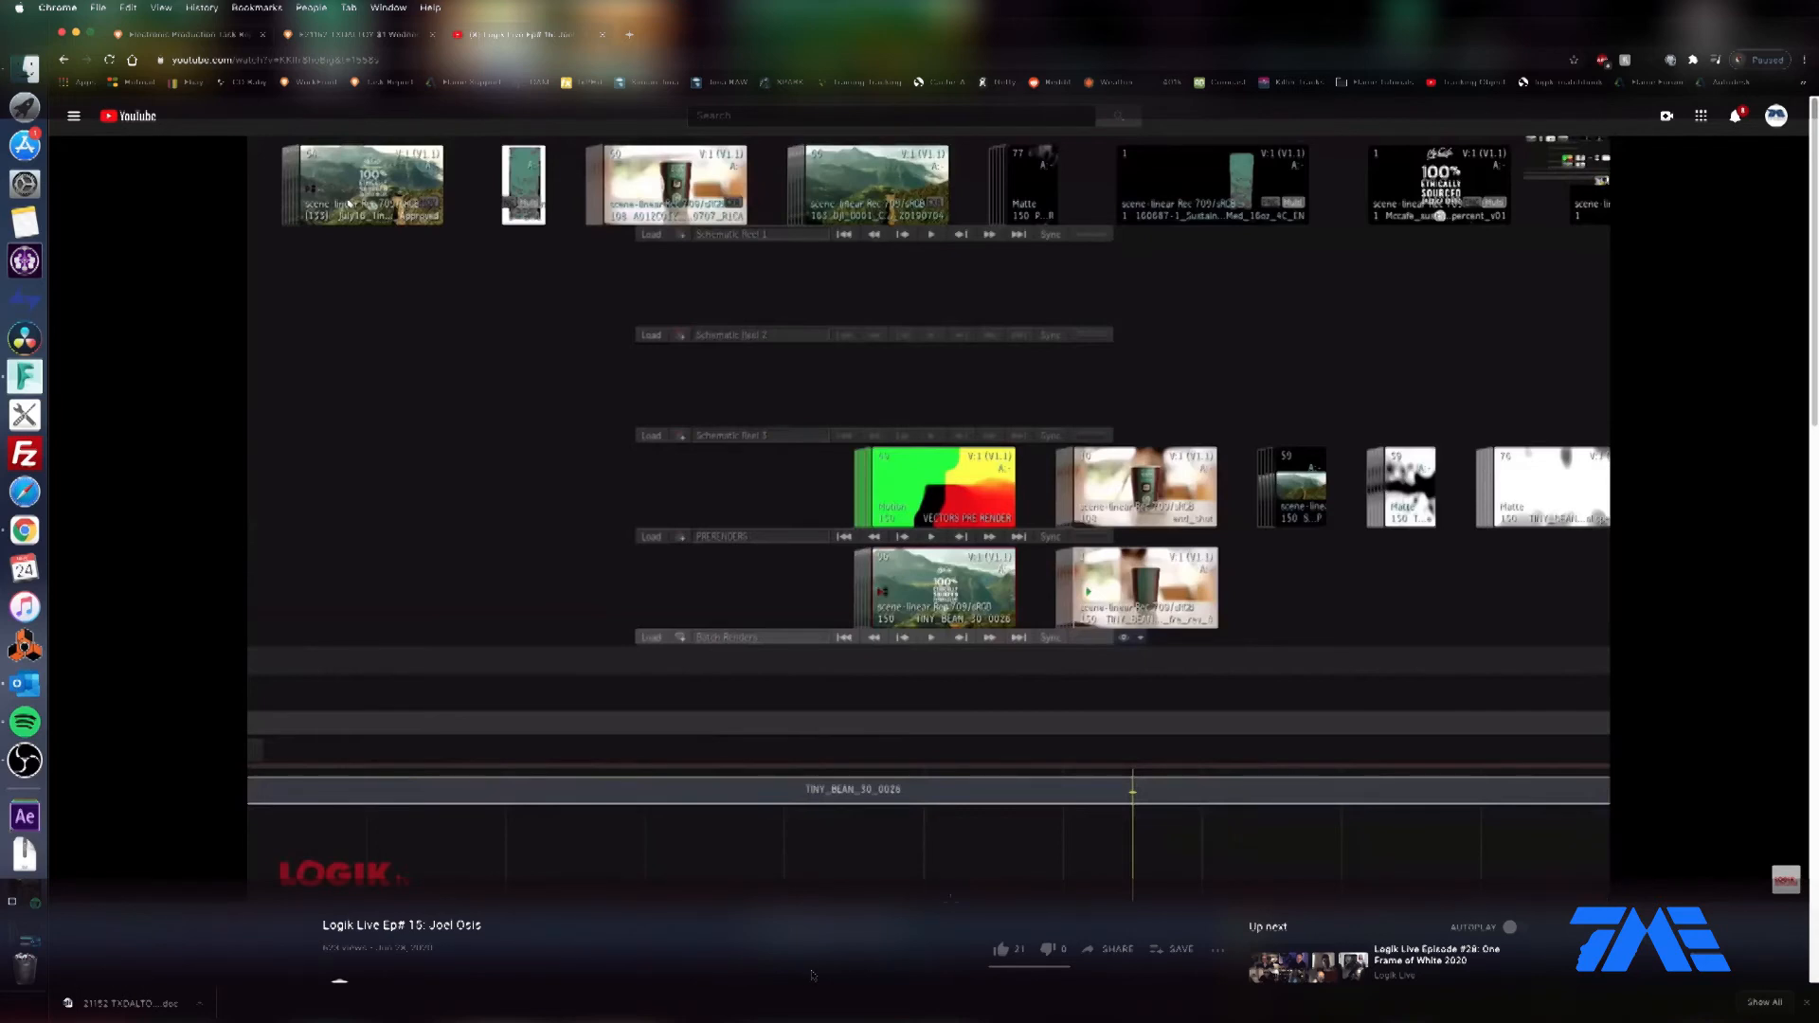